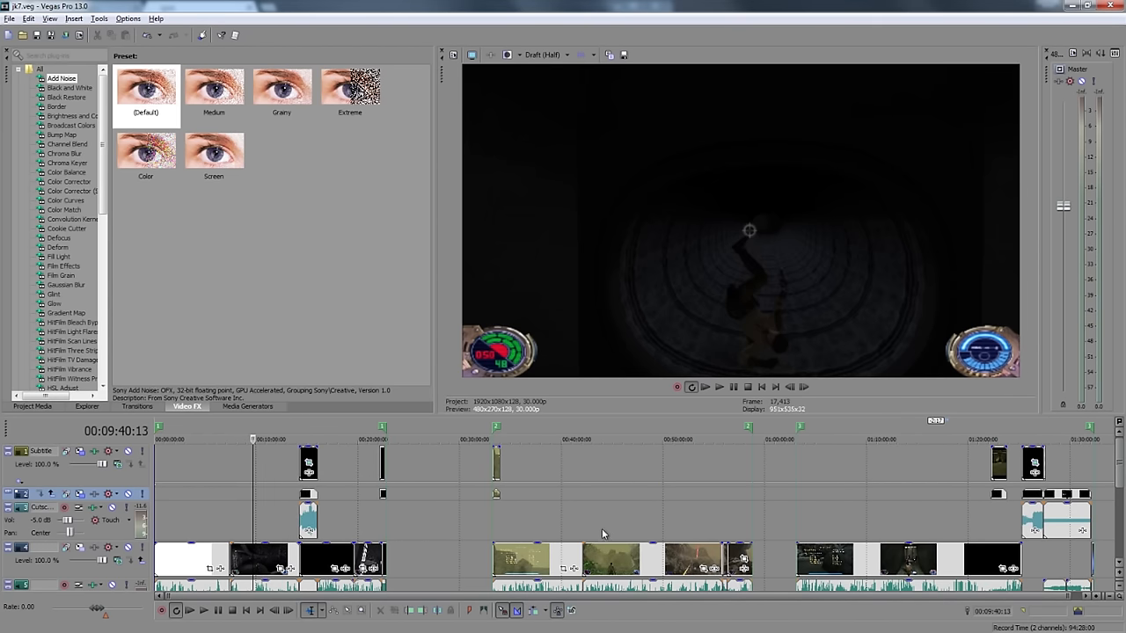
mouse_move(973, 520)
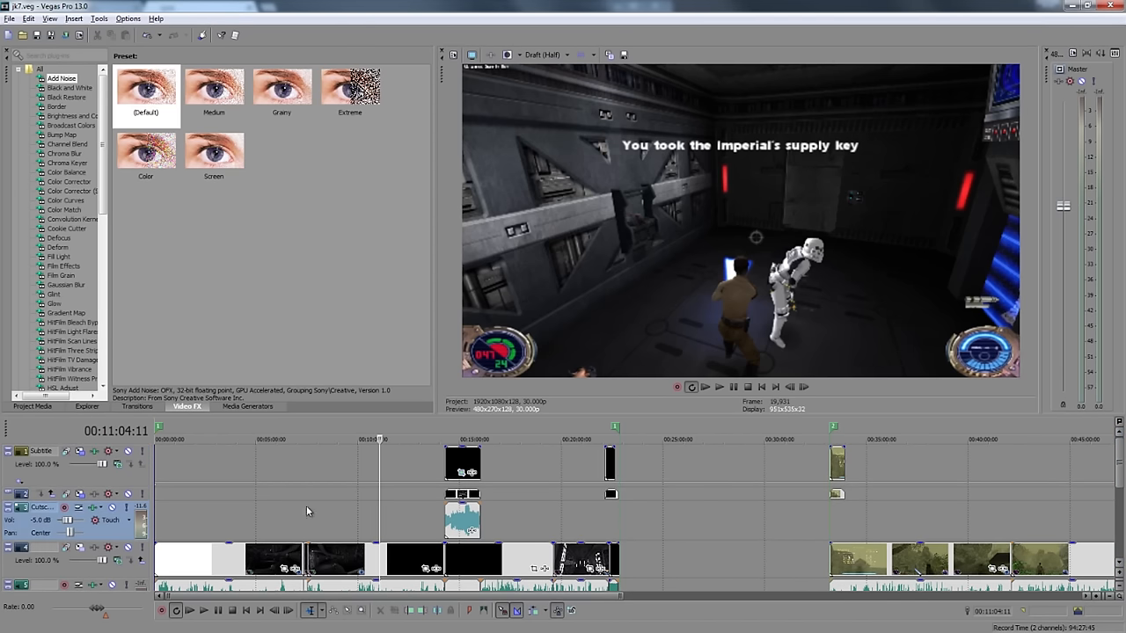
mouse_move(349, 531)
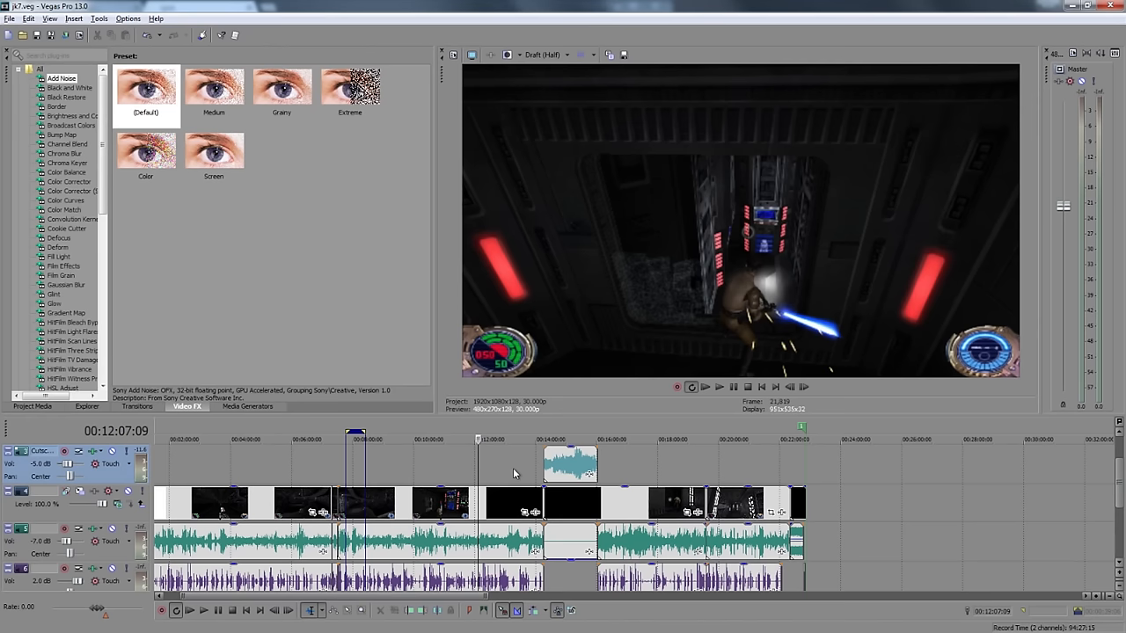
mouse_move(932, 507)
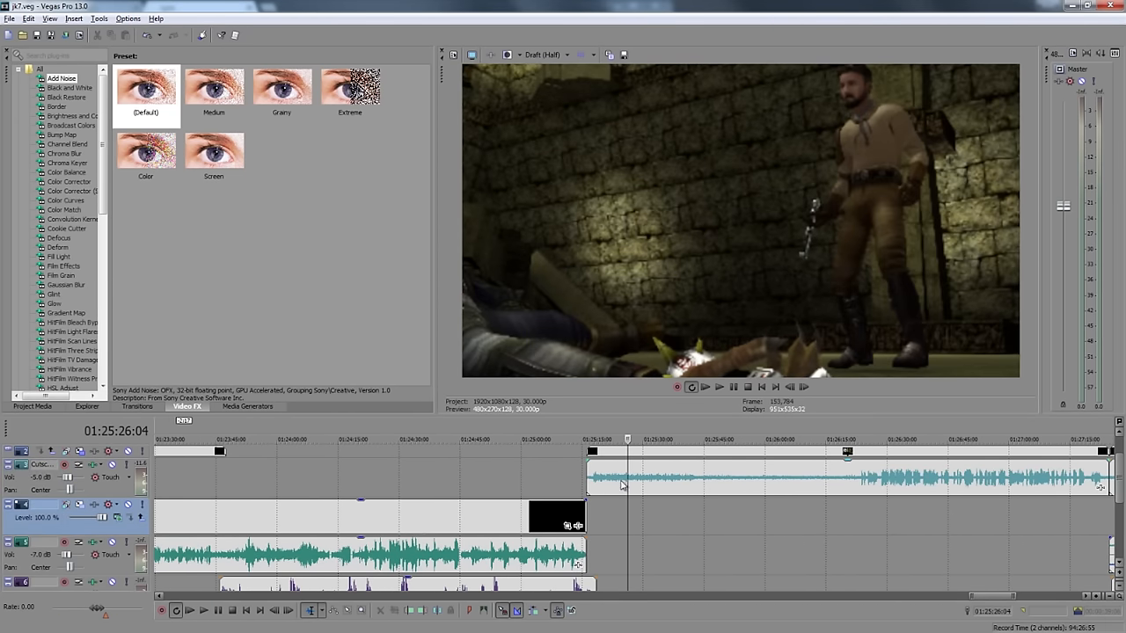
mouse_move(605, 514)
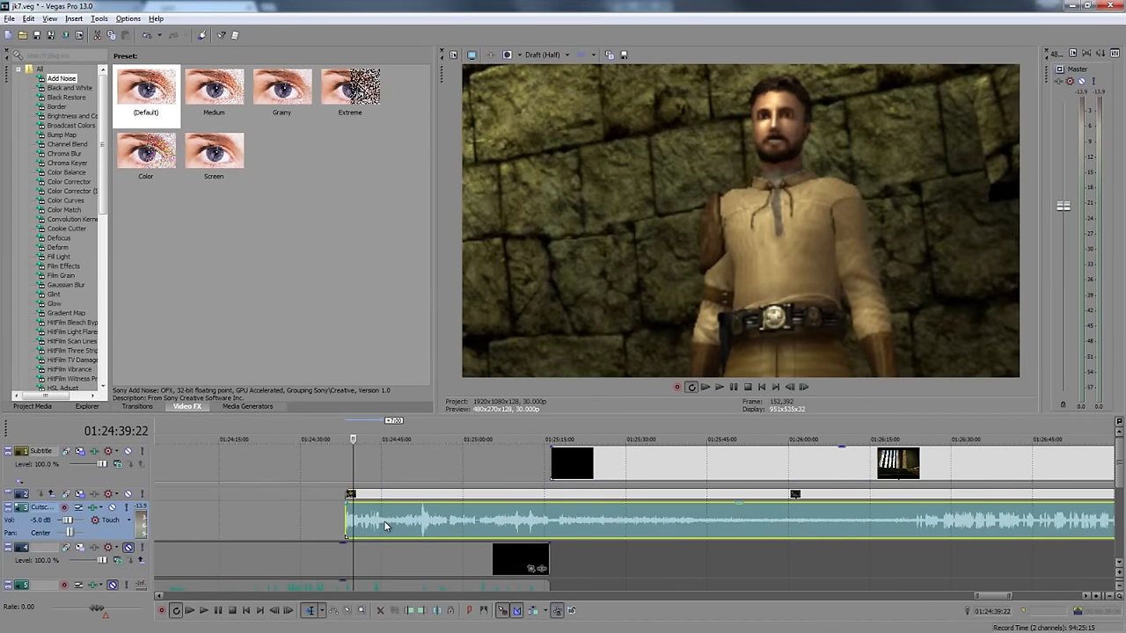
Check the cutscene clip's properties to read its video frame size.
left_click(412, 519)
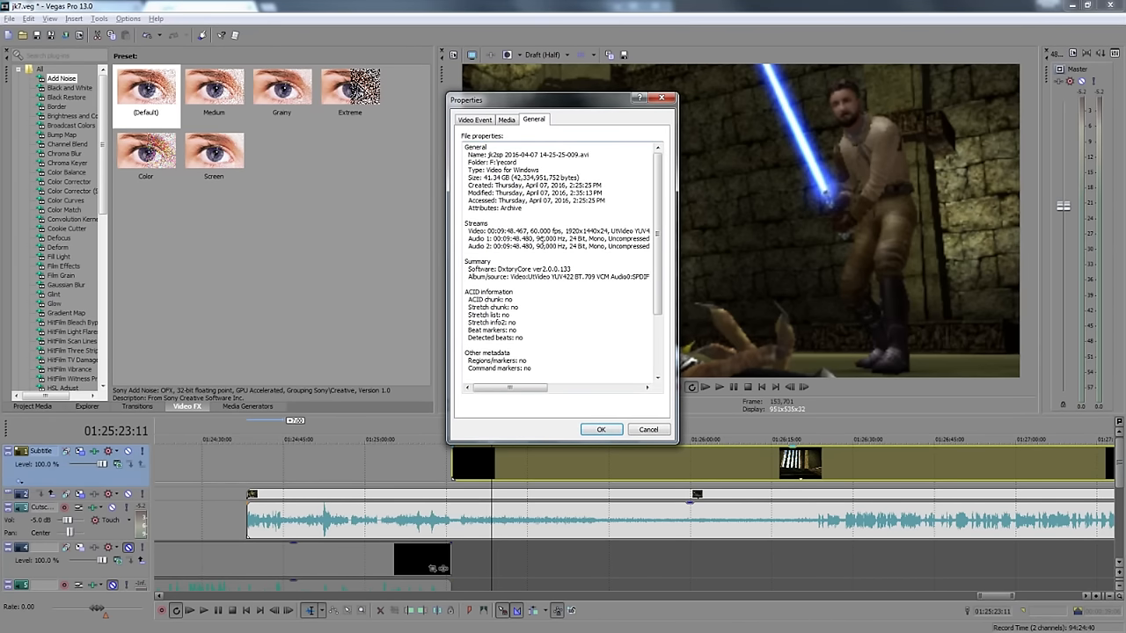
double_click(577, 230)
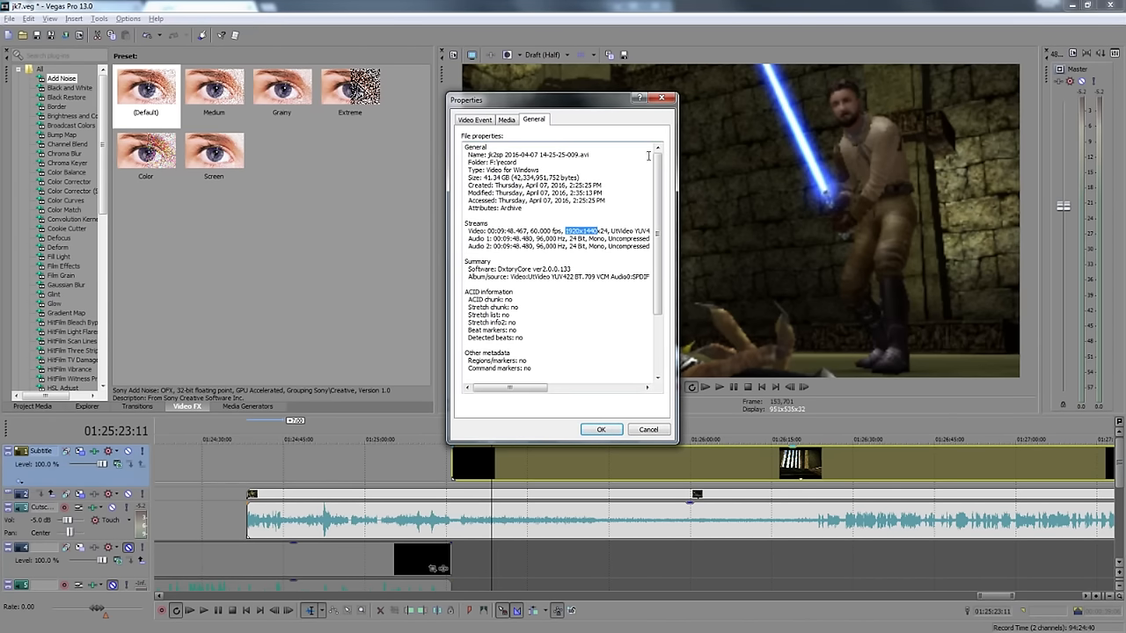
left_click(601, 429)
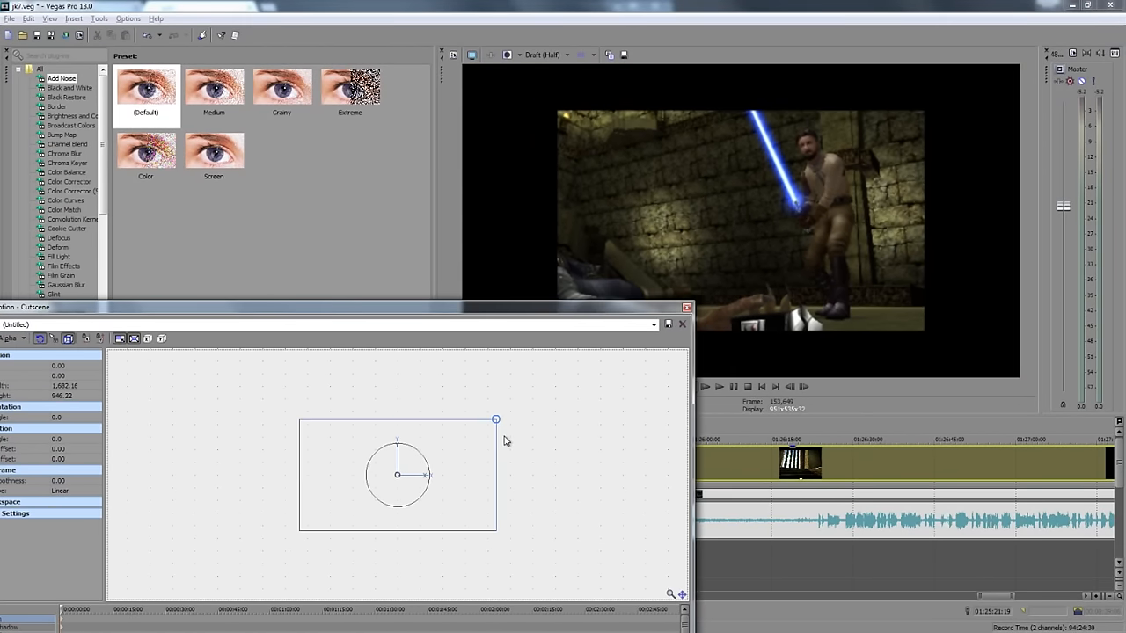
Resize the Cutscene track's motion framing to zoom in on the video, then leave the editor.
left_click_drag(496, 419, 517, 406)
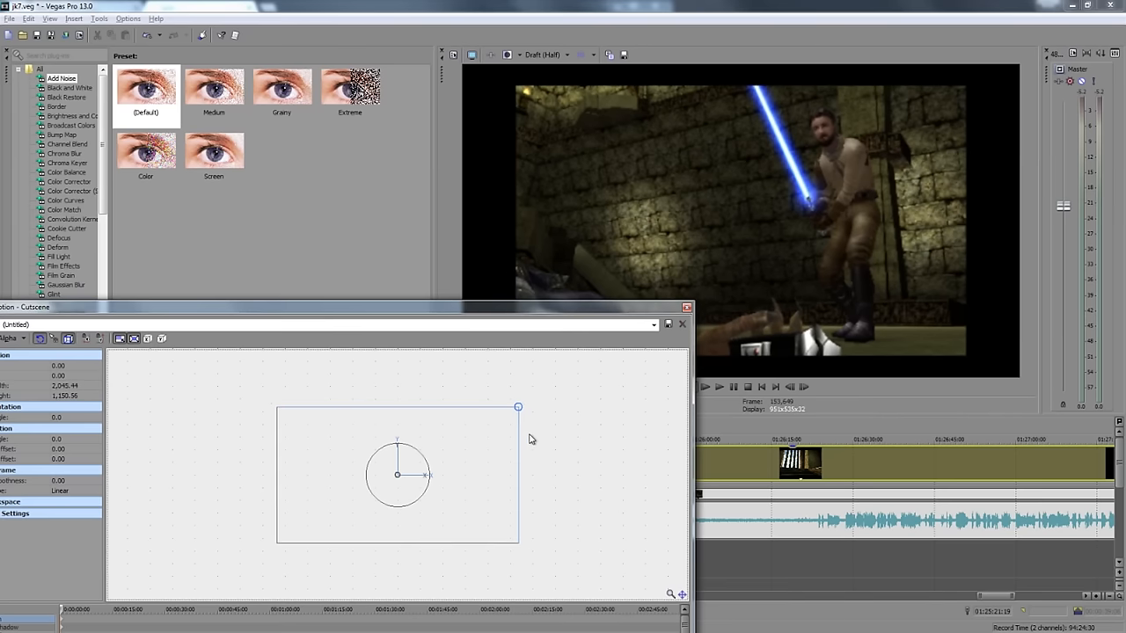
left_click_drag(517, 408, 503, 415)
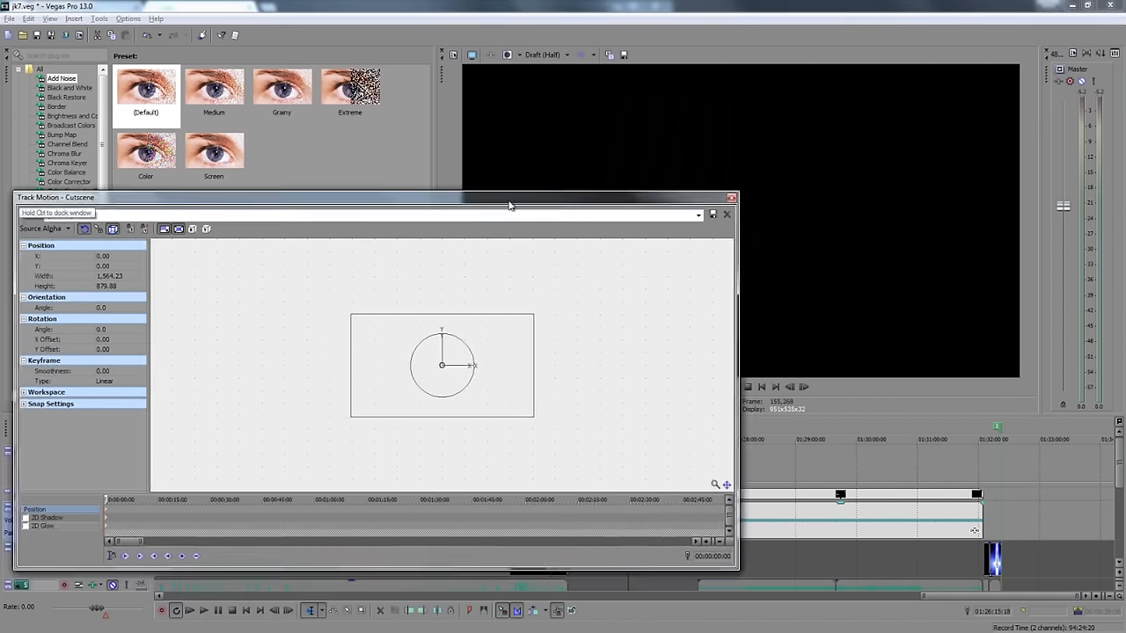
left_click_drag(508, 197, 563, 119)
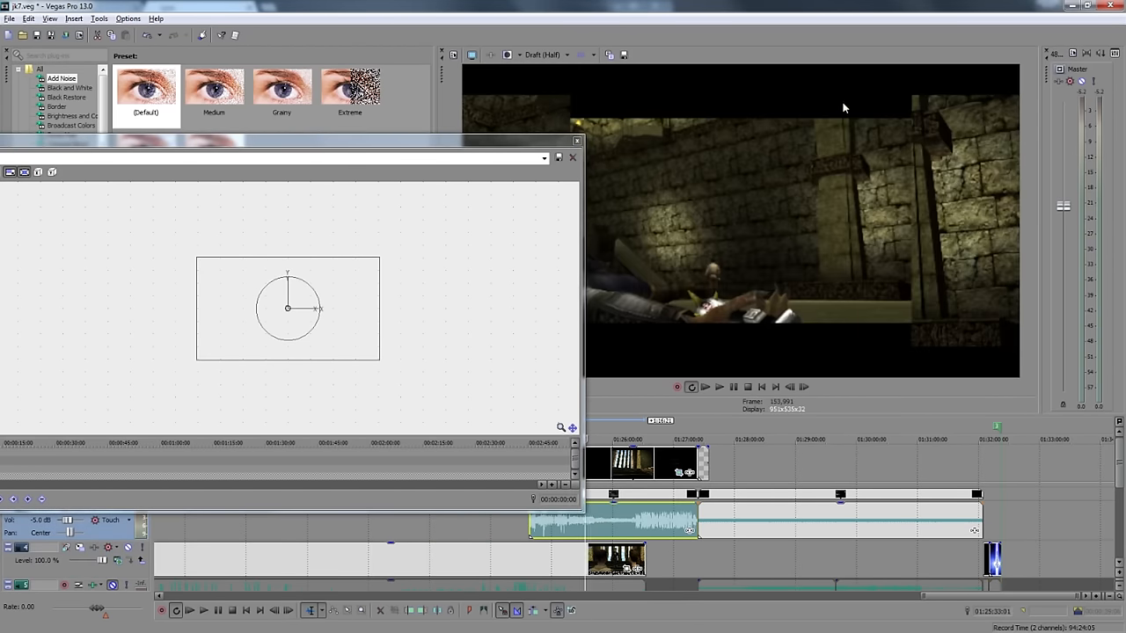
mouse_move(615, 98)
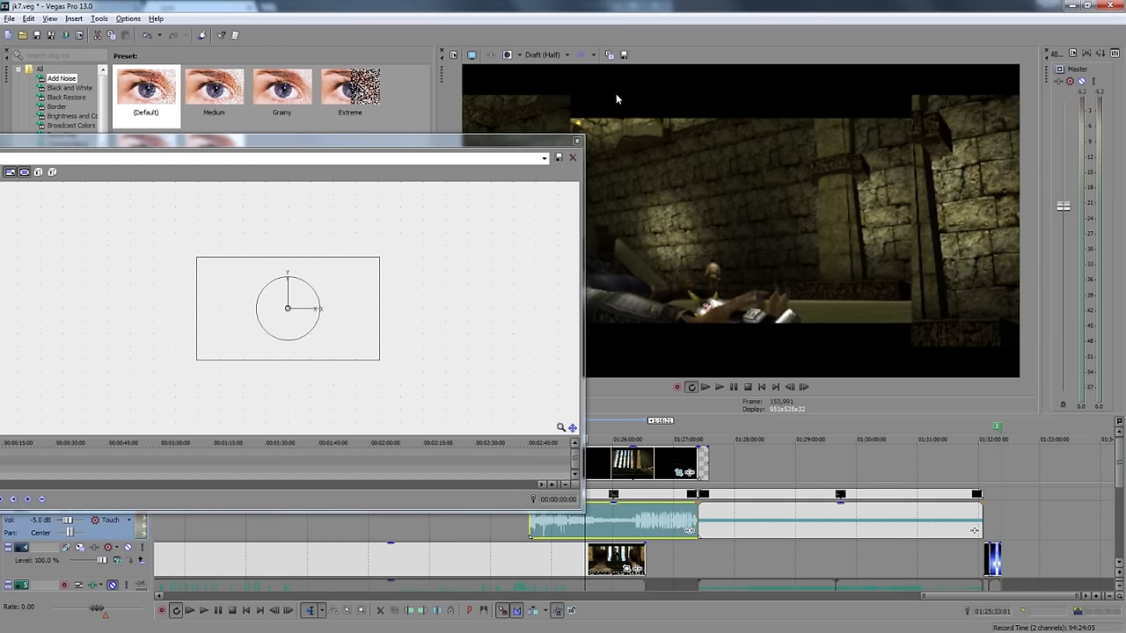
mouse_move(684, 431)
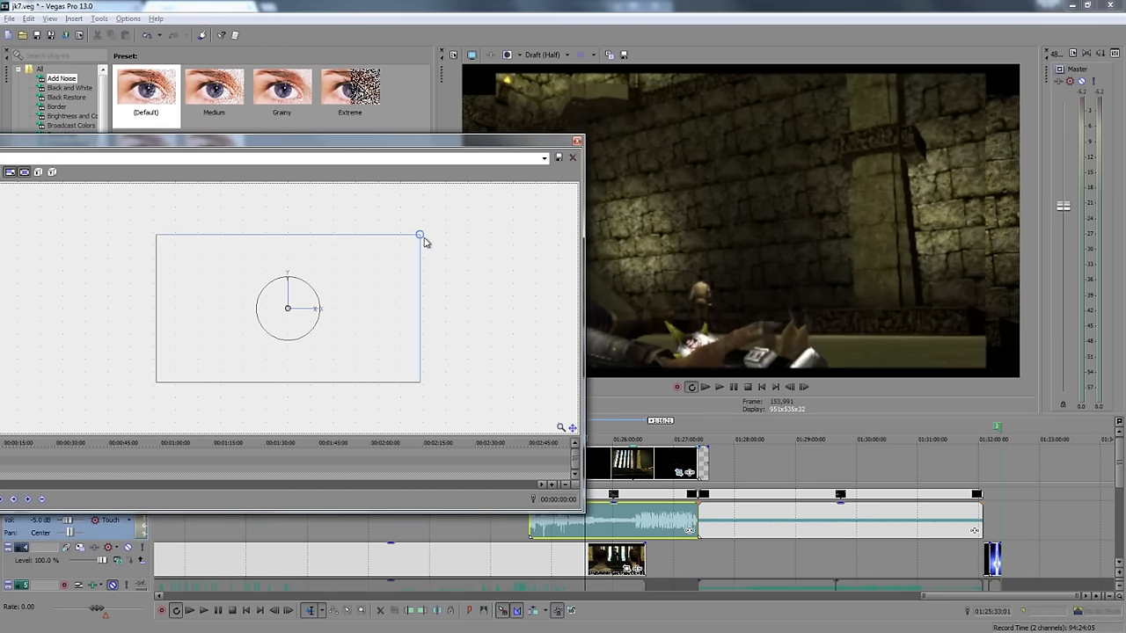
left_click_drag(418, 236, 415, 236)
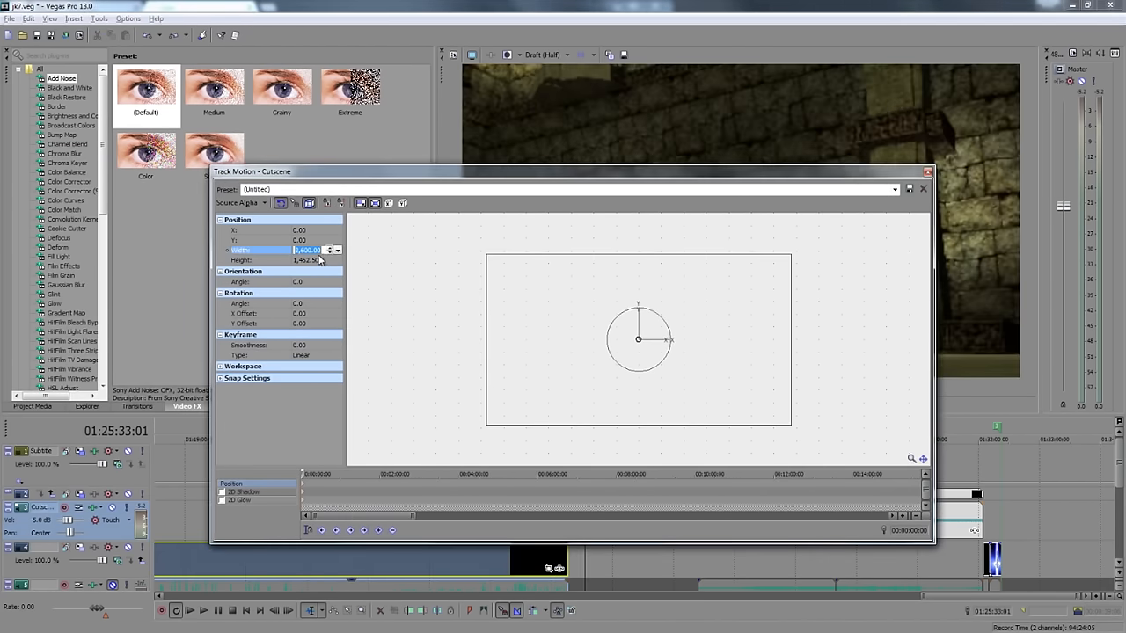
left_click(921, 188)
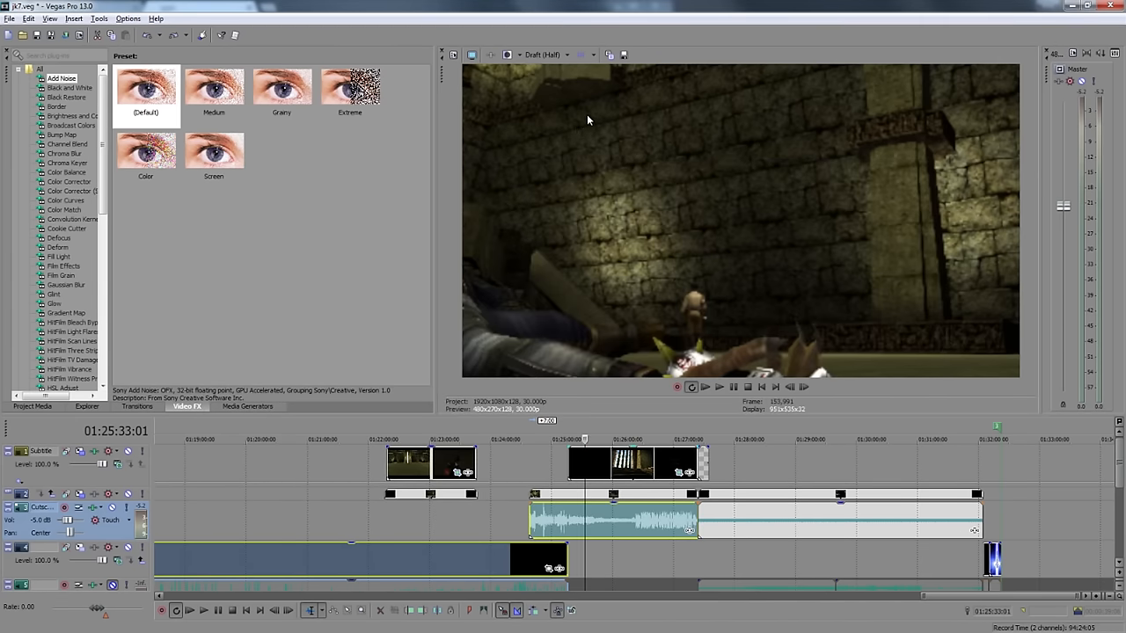
mouse_move(642, 191)
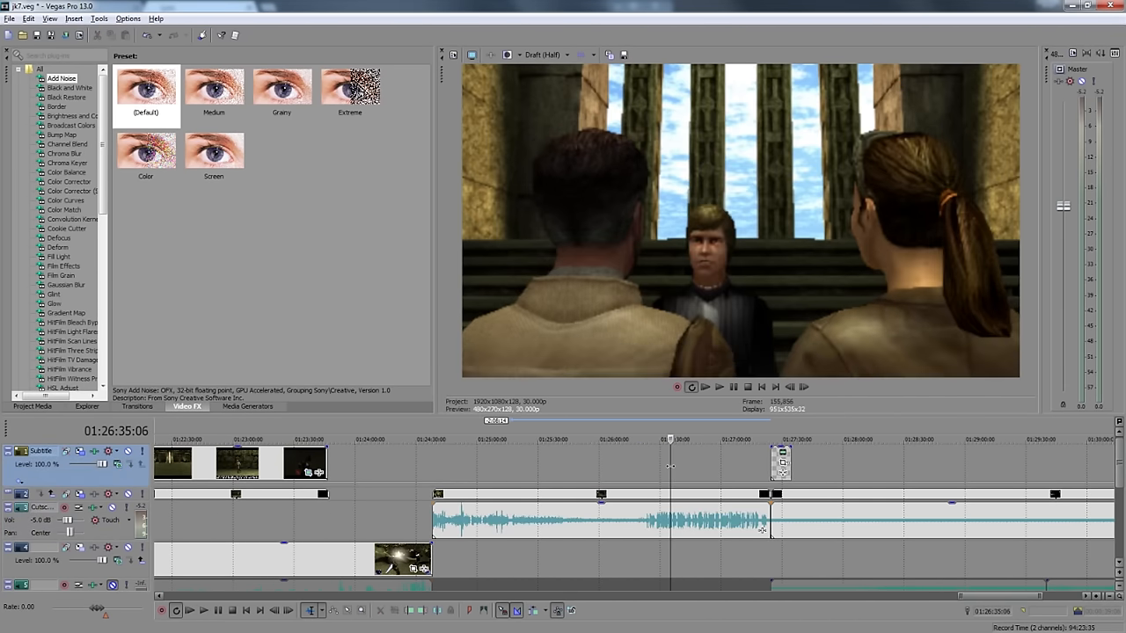
mouse_move(717, 498)
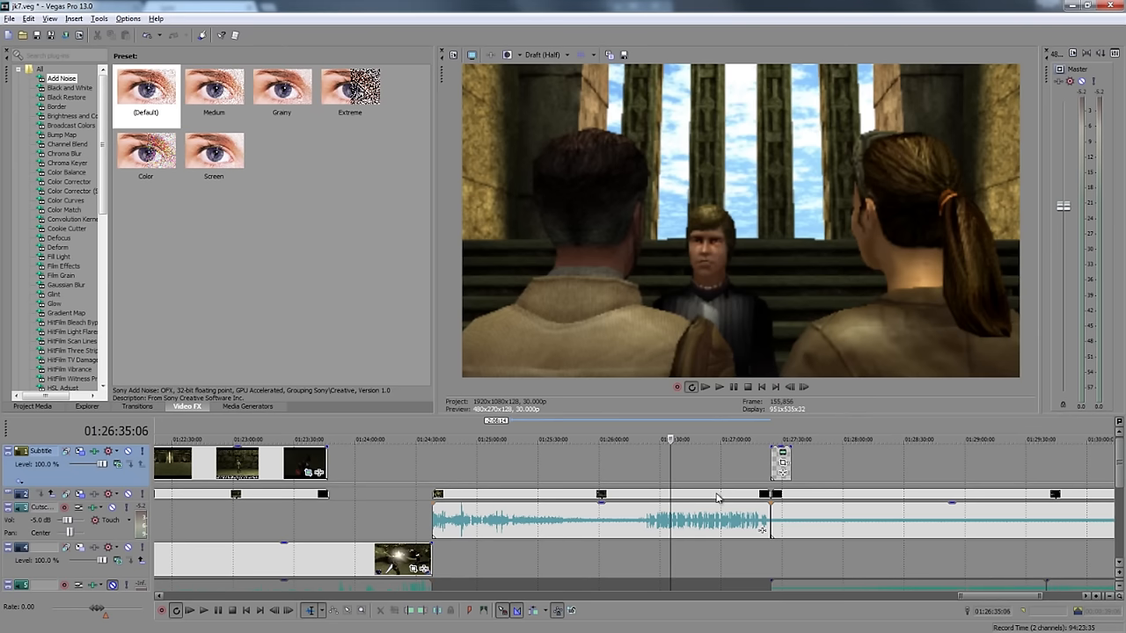
Pick the cutscene footage to copy onto the Subtitle track.
left_click(696, 460)
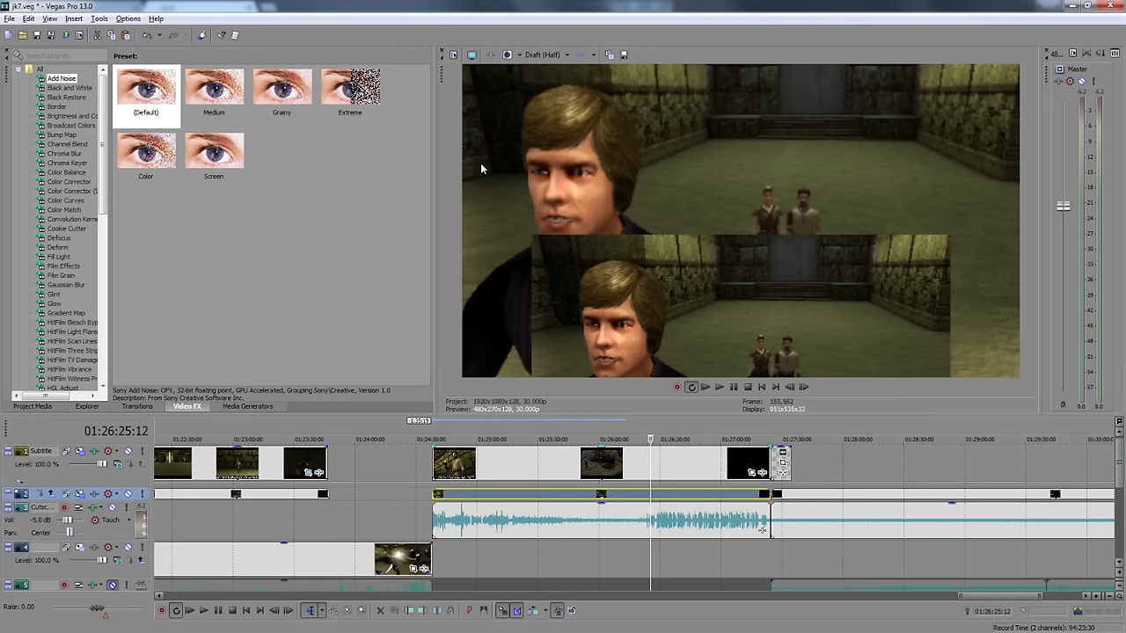
mouse_move(607, 299)
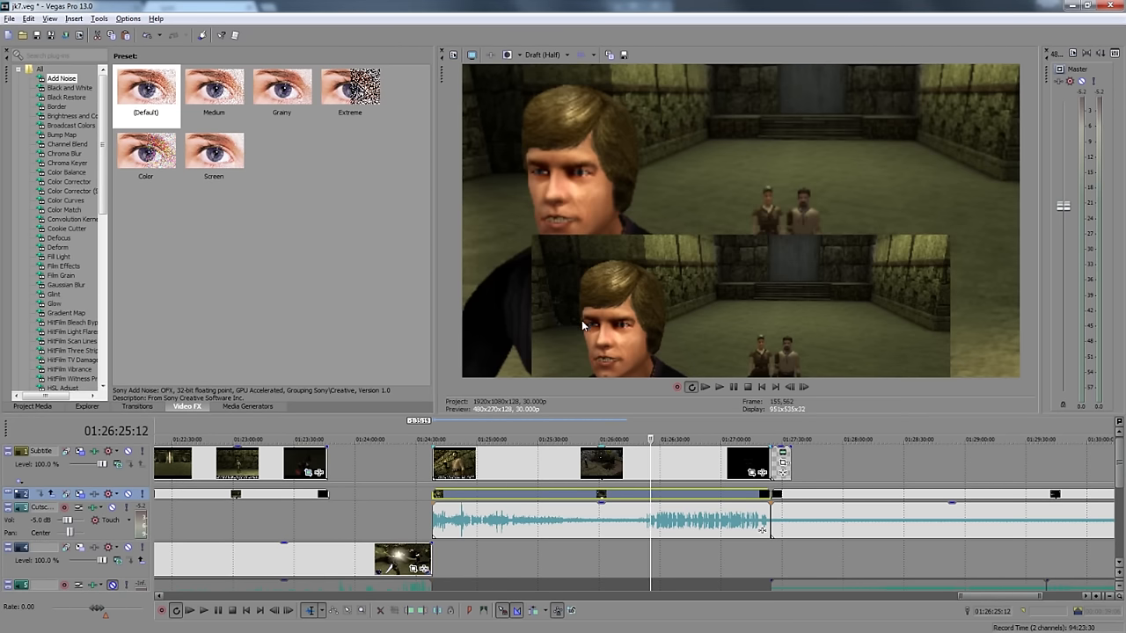
mouse_move(739, 478)
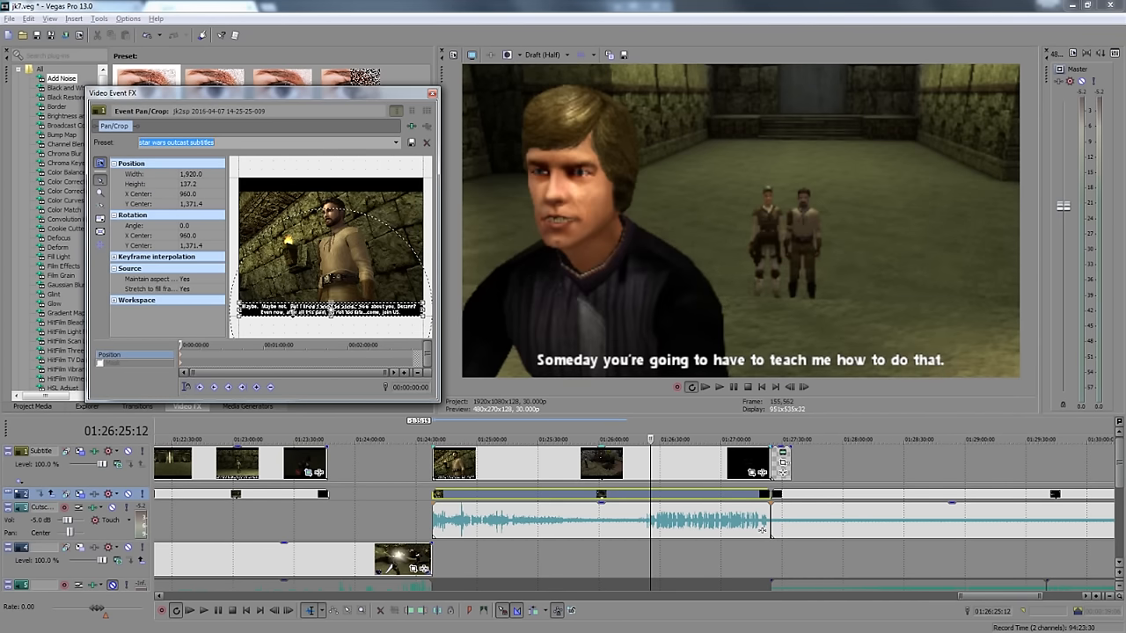
Finish cropping the subtitle copy down to the subtitle line.
left_click(426, 143)
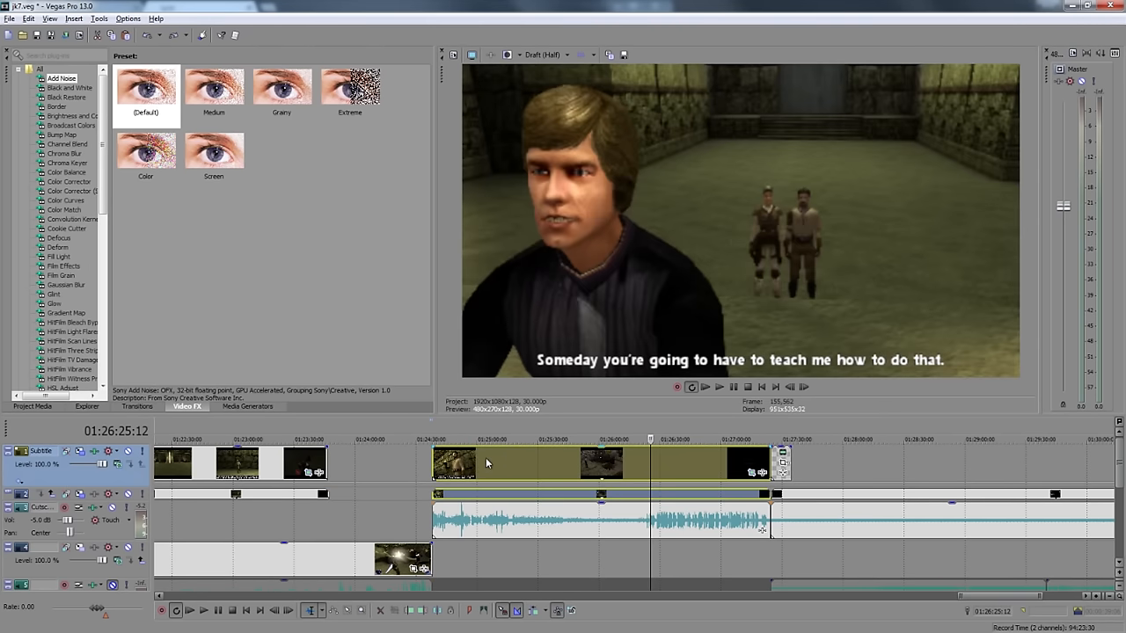
mouse_move(685, 352)
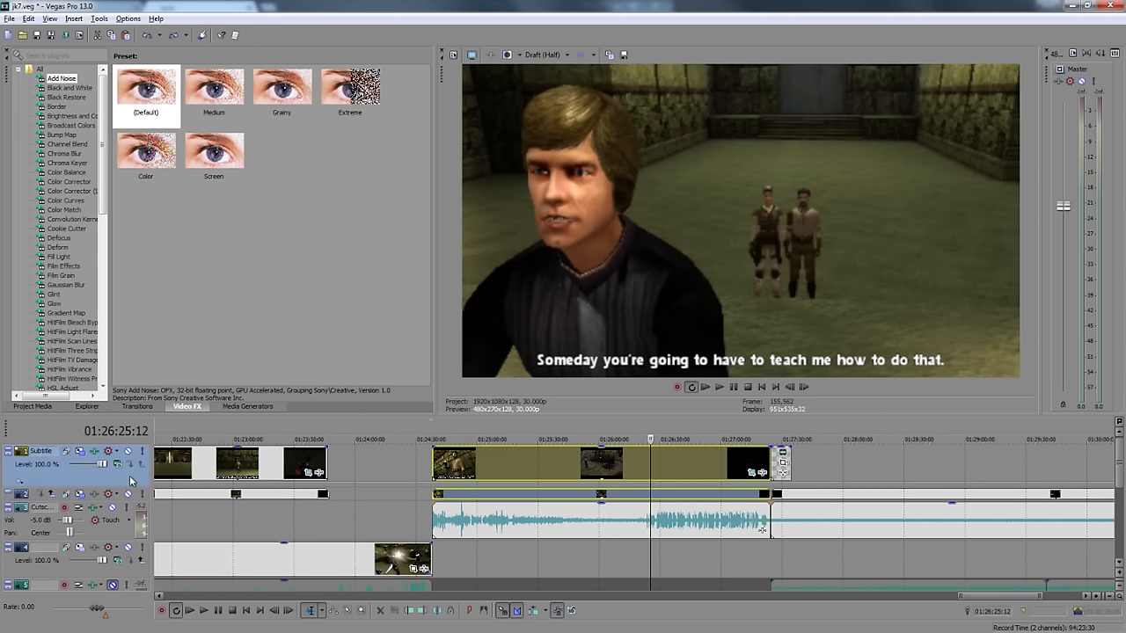
Add a Sony Chroma Keyer on the Subtitle track keying out black with a slightly raised high threshold.
left_click(95, 450)
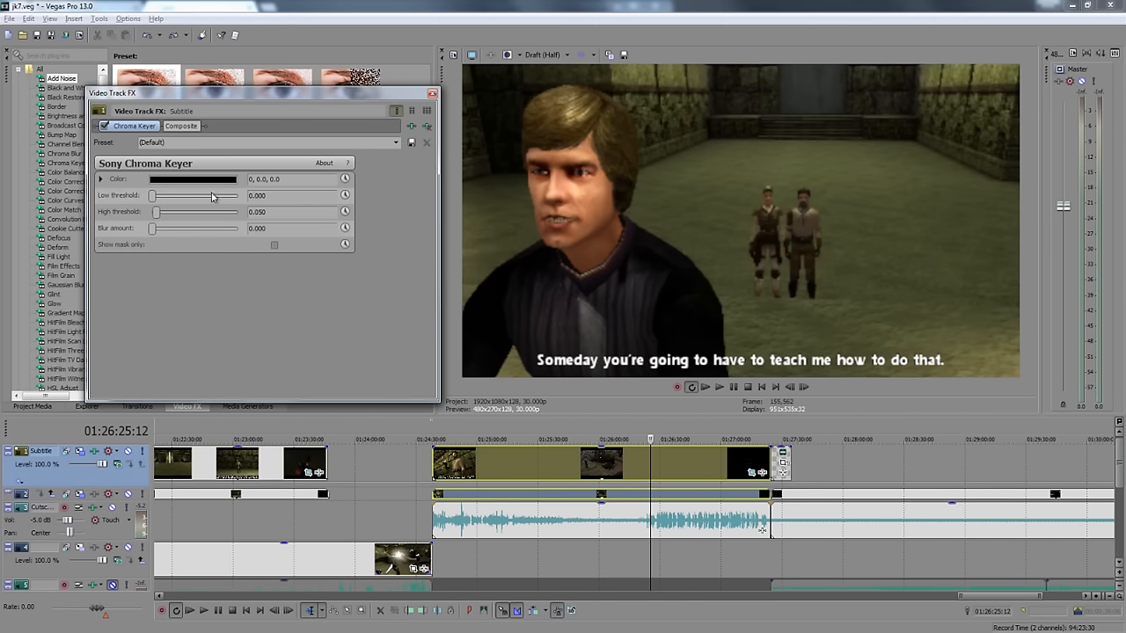
mouse_move(204, 214)
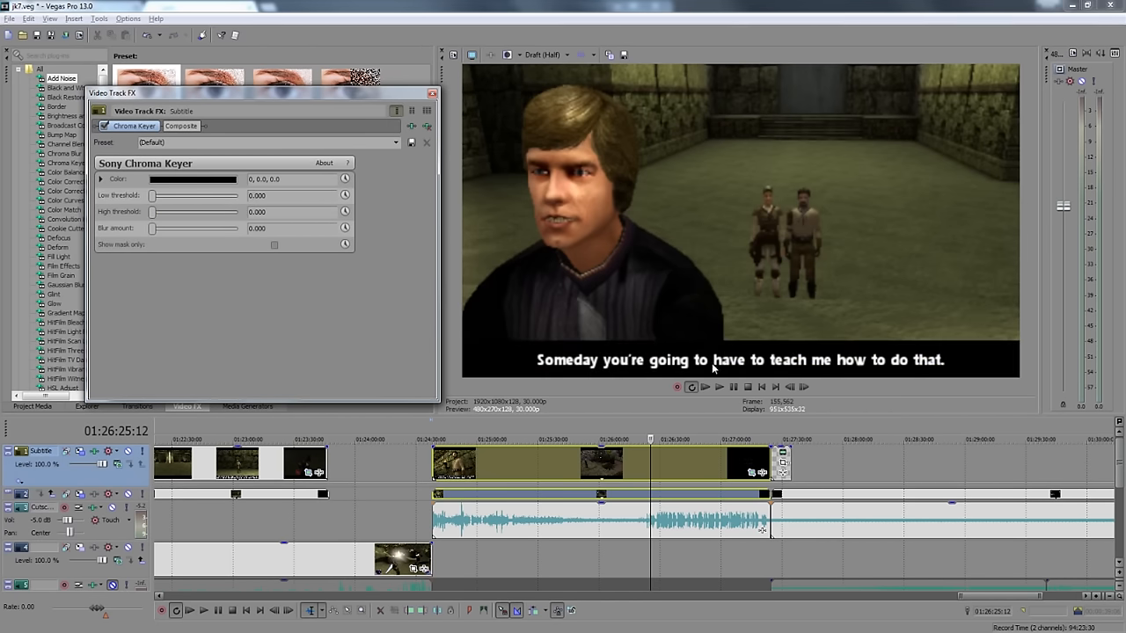
left_click_drag(151, 211, 157, 211)
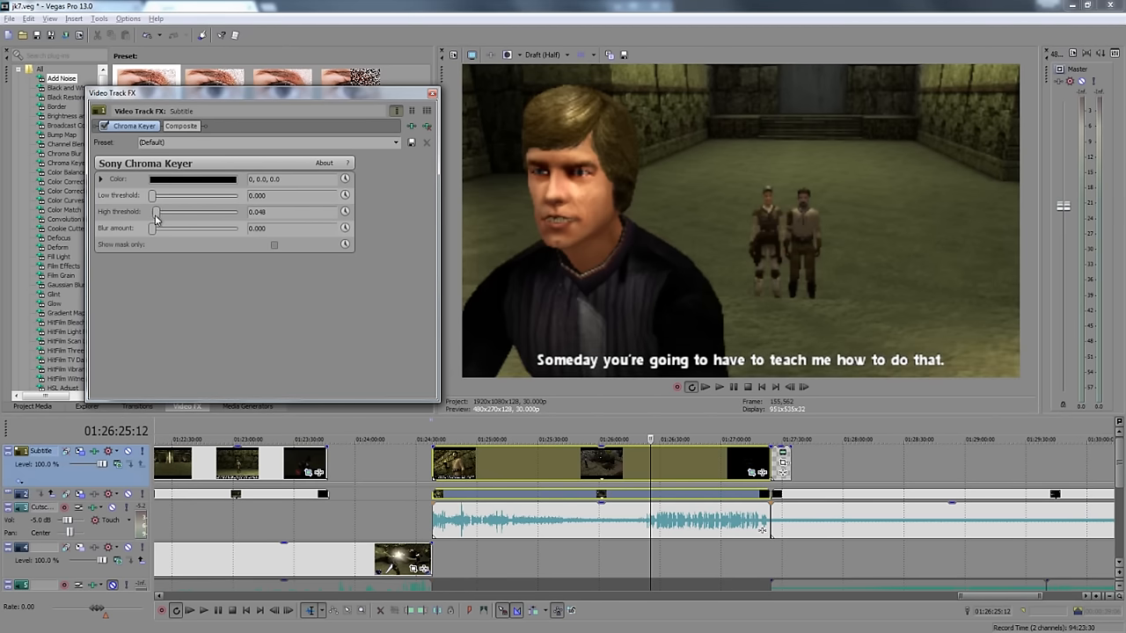
left_click(433, 93)
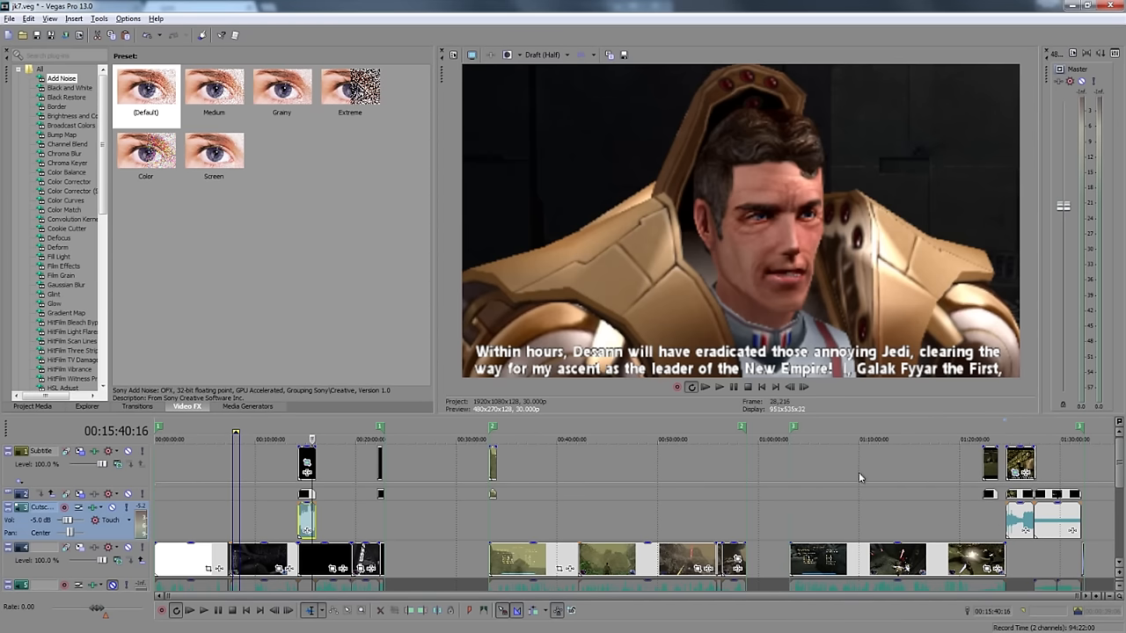
mouse_move(793, 477)
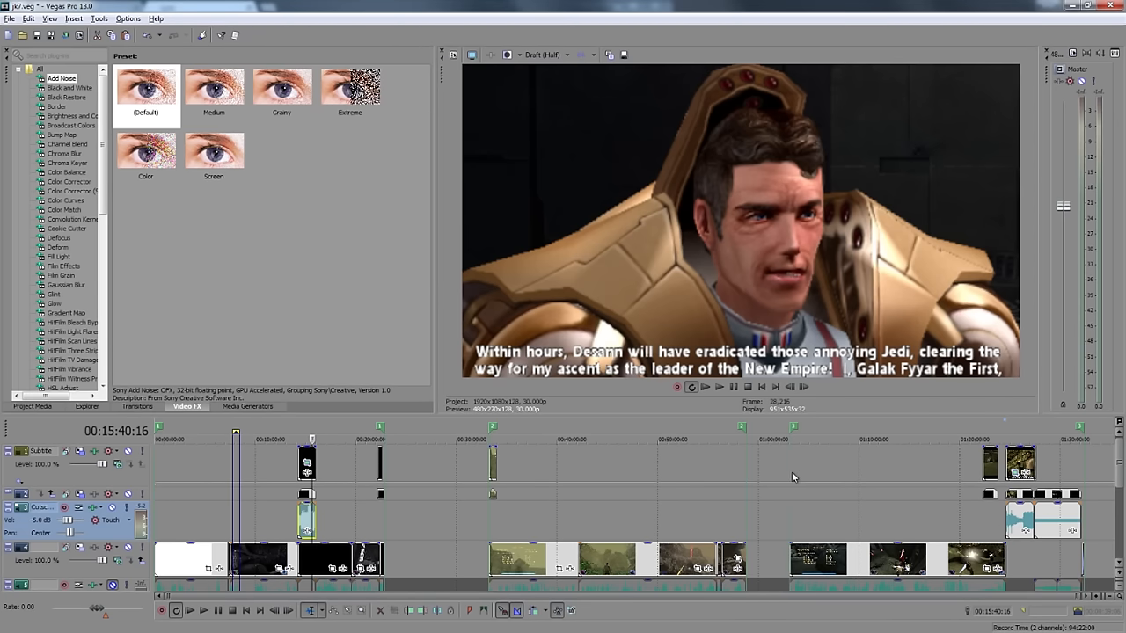